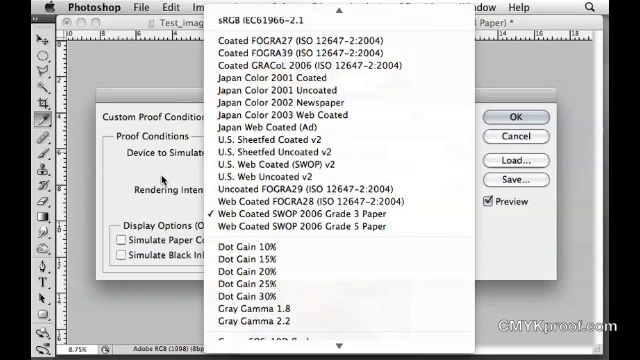
Choose Web Coated SWOP 2006 Grade 3 Paper as the device to simulate.
{"action": "scroll", "scroll_direction": "down", "scroll_amount": 3}
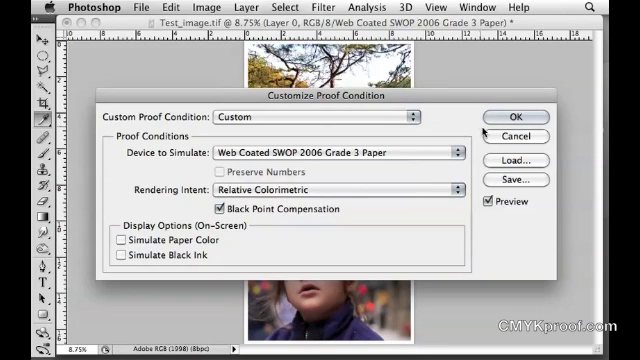
Confirm the Customize Proof Condition settings and return to the test image.
{"action": "left_click", "coordinate": [518, 126]}
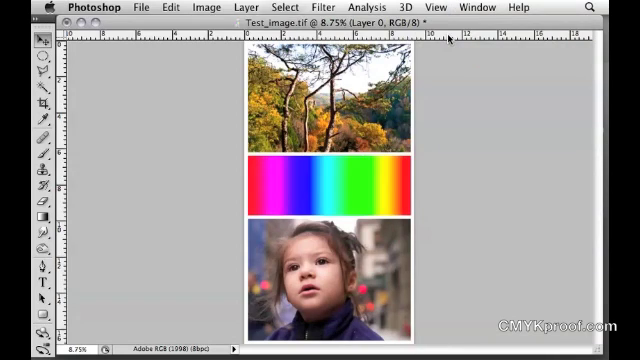
{"action": "mouse_move", "coordinate": [424, 36]}
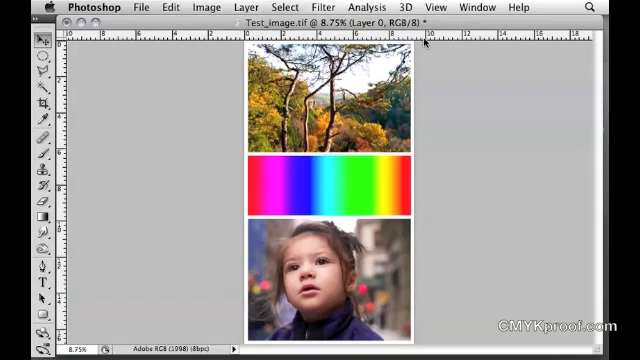